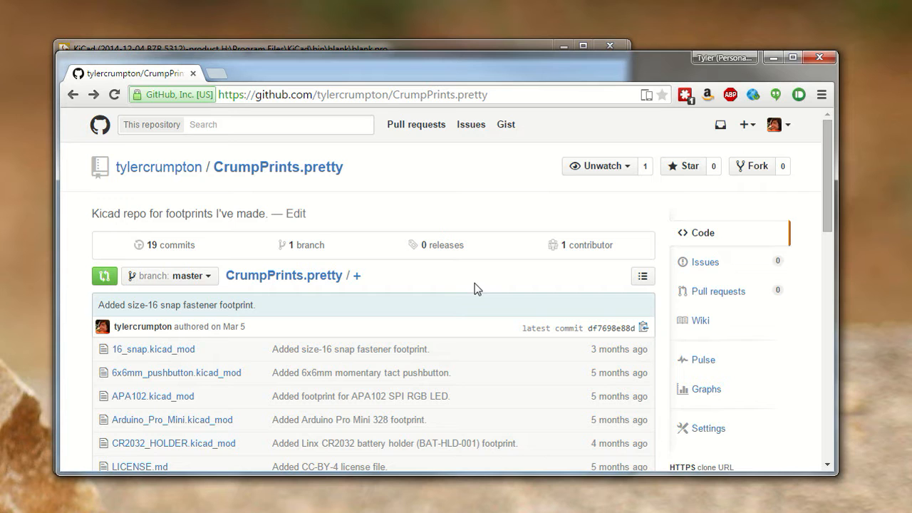
mouse_move(297, 186)
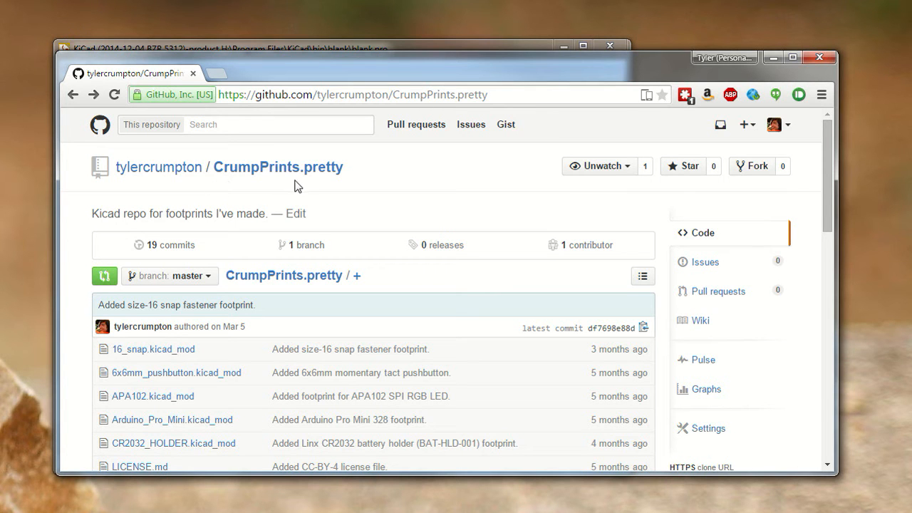
Scroll through the CrumpPrints.pretty footprint file list on GitHub.
scroll(down, 3)
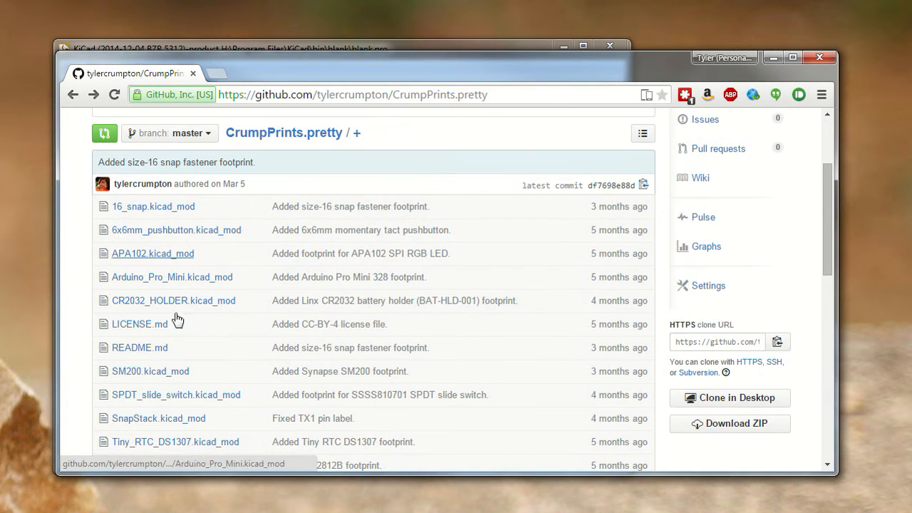
scroll(down, 3)
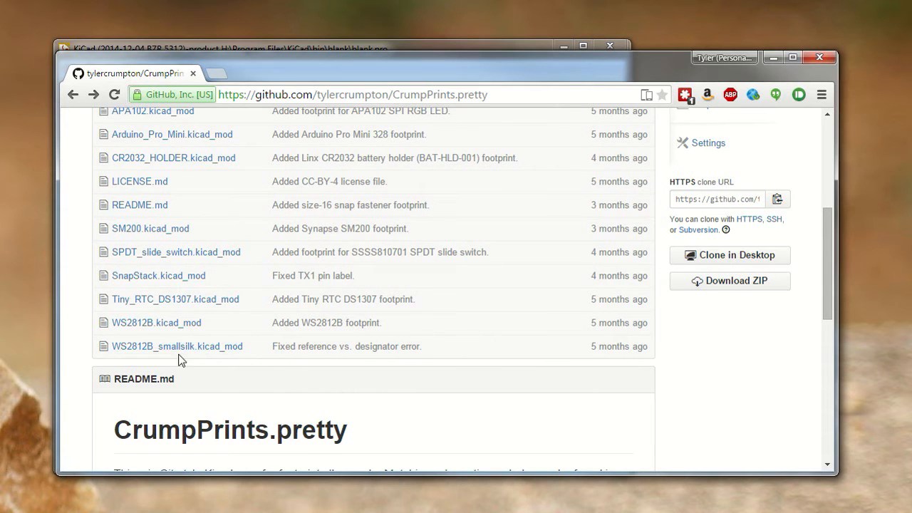
mouse_move(401, 385)
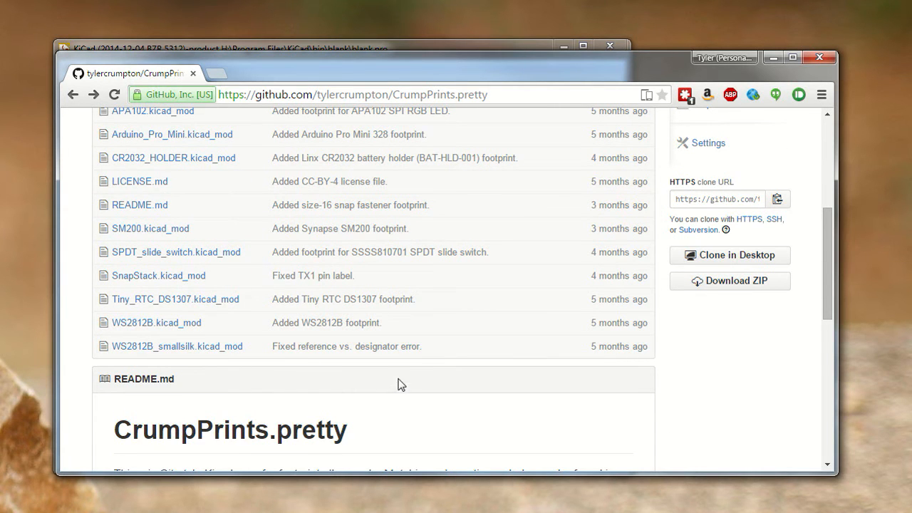
scroll(up, 3)
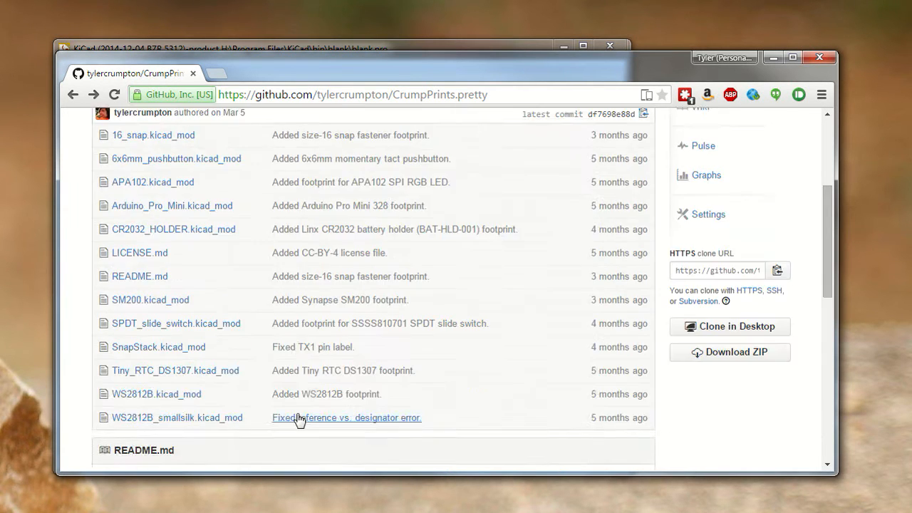
scroll(up, 3)
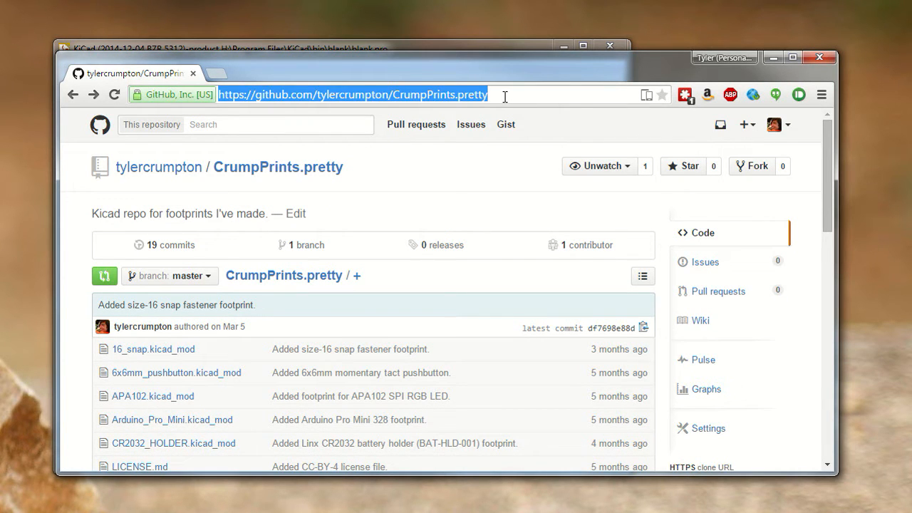
mouse_move(241, 78)
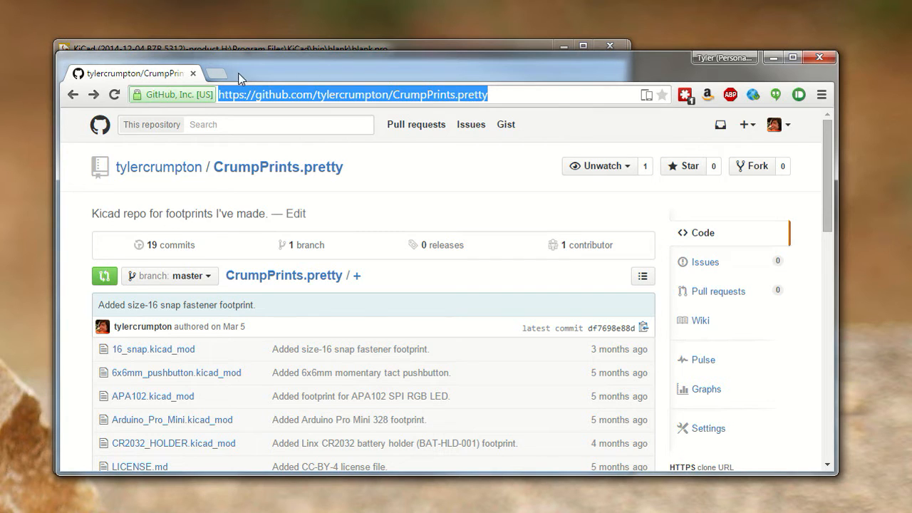
scroll(down, 3)
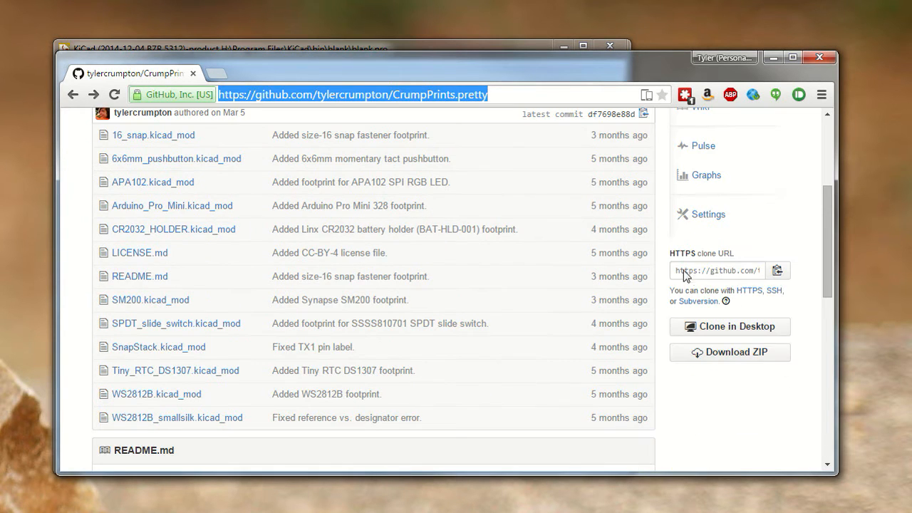
mouse_move(702, 277)
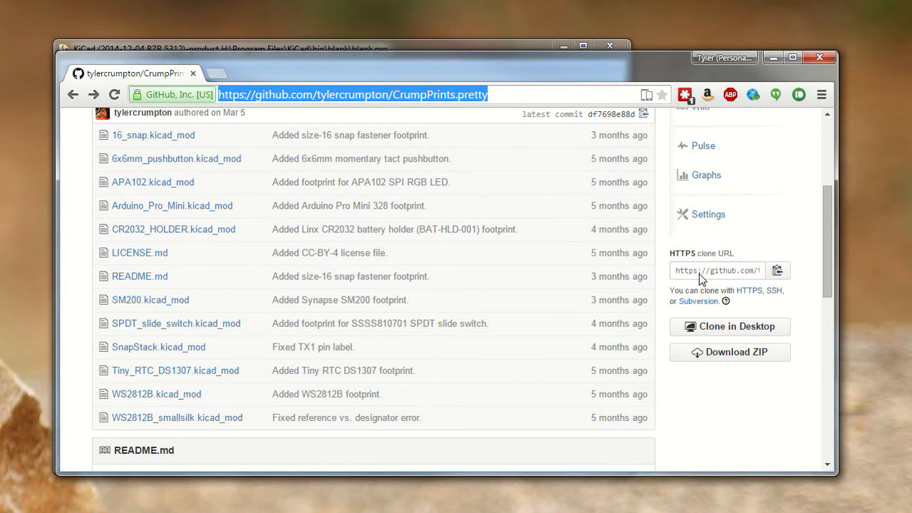
scroll(up, 3)
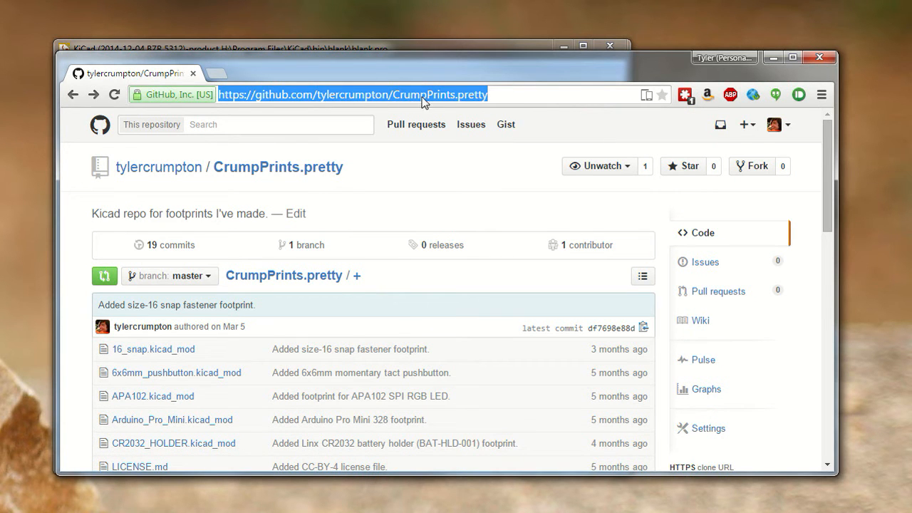
mouse_move(277, 167)
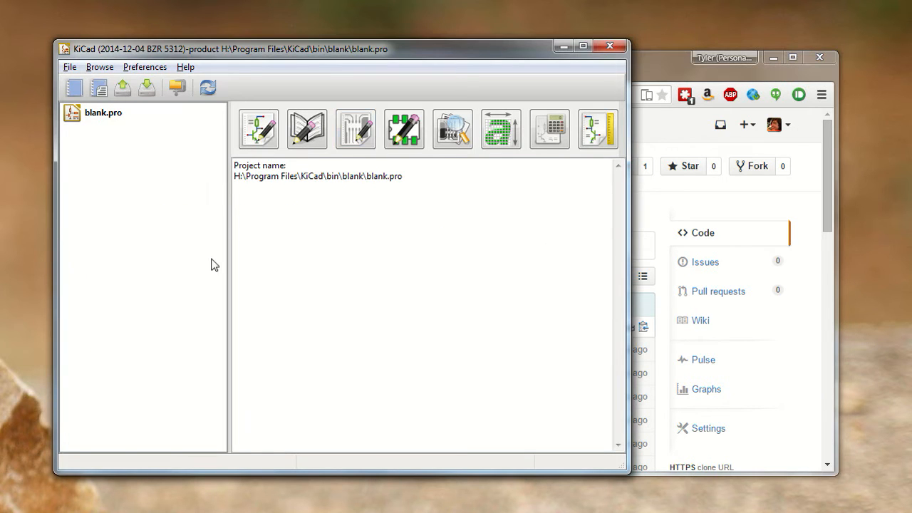
mouse_move(355, 129)
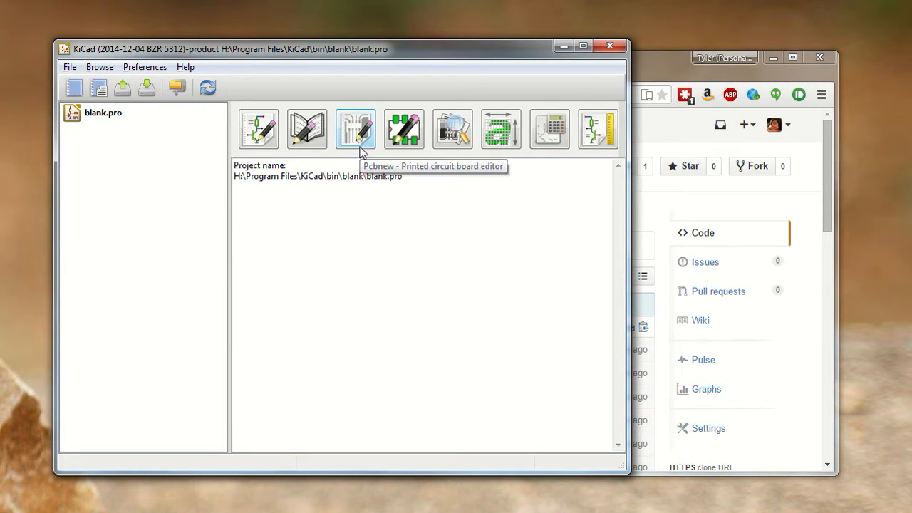
mouse_move(423, 295)
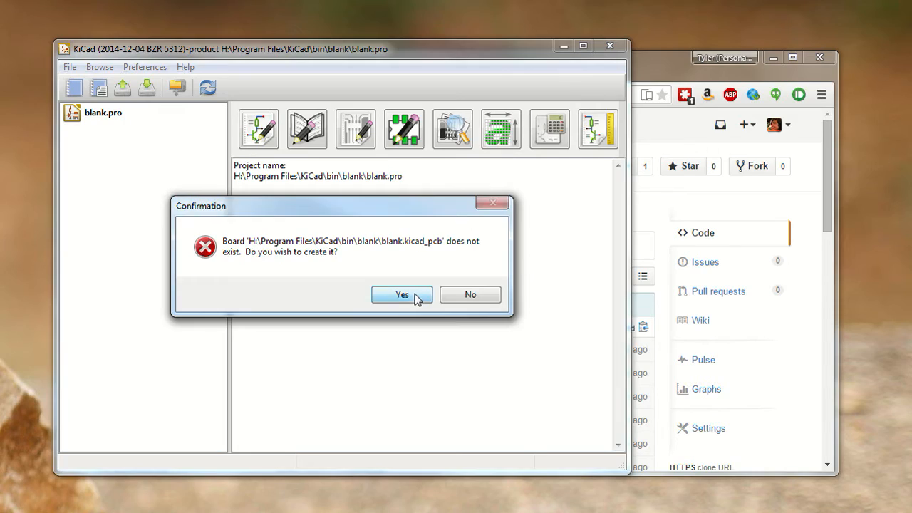
Confirm creating the missing blank.kicad_pcb board file.
click(401, 294)
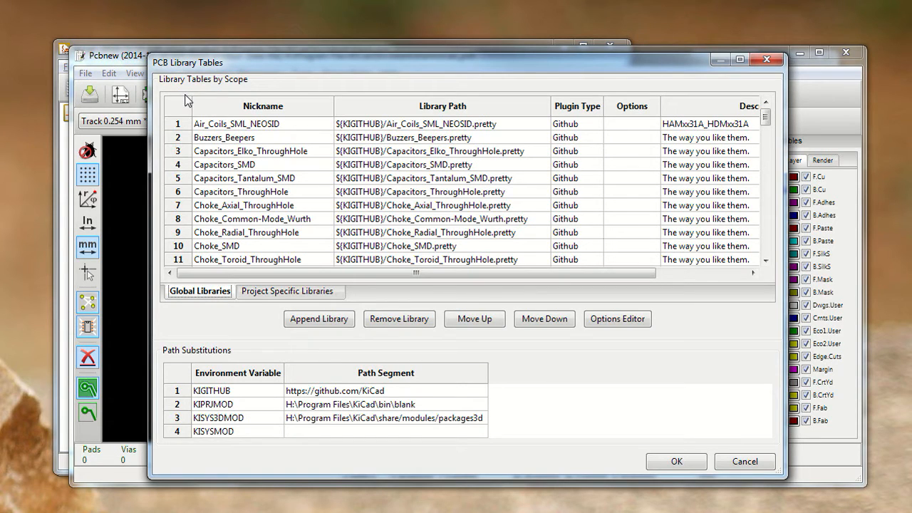
mouse_move(190, 309)
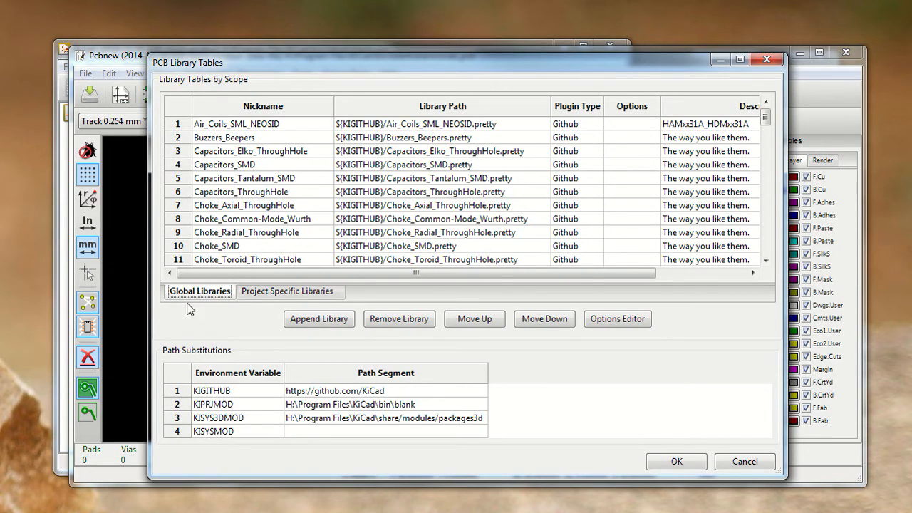
mouse_move(266, 306)
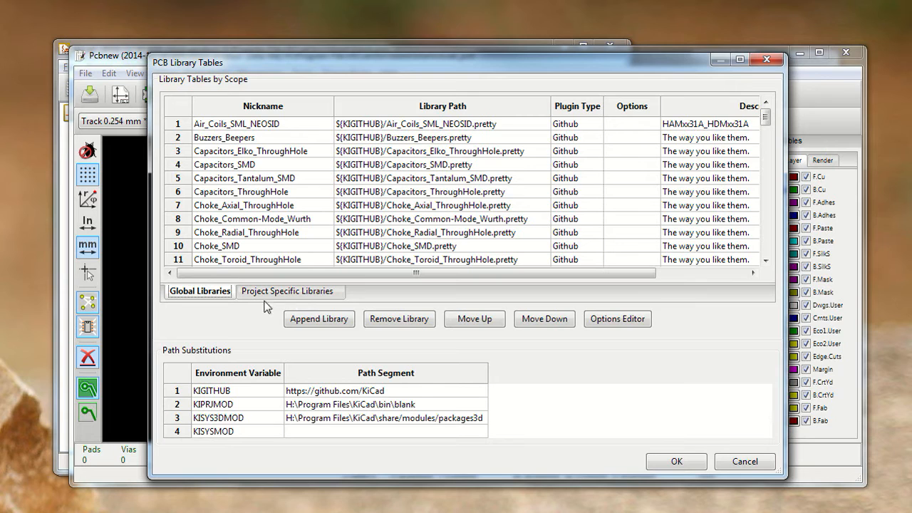
mouse_move(184, 307)
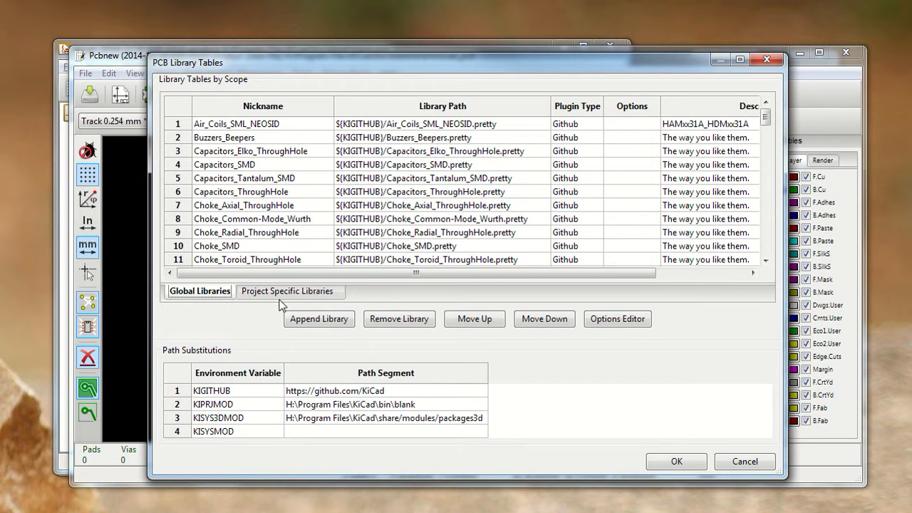
mouse_move(292, 298)
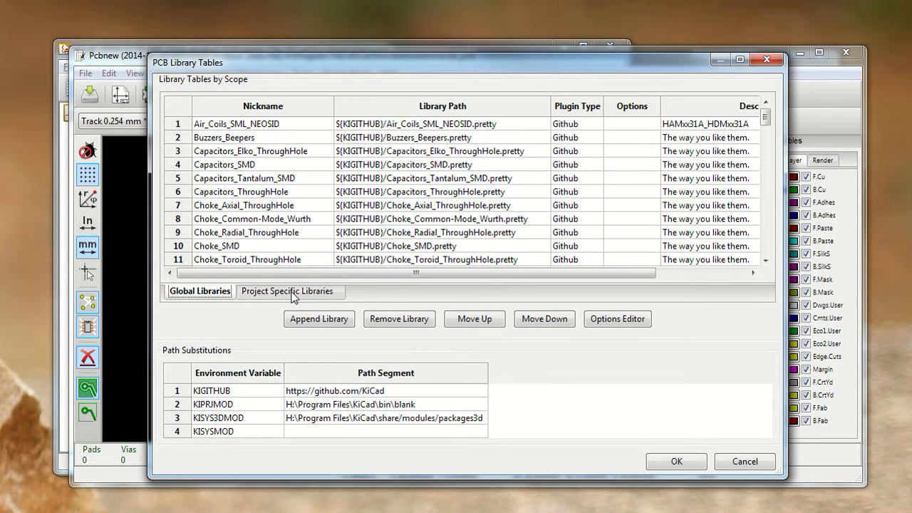
Show the empty Project Specific Libraries table in the library manager.
click(289, 291)
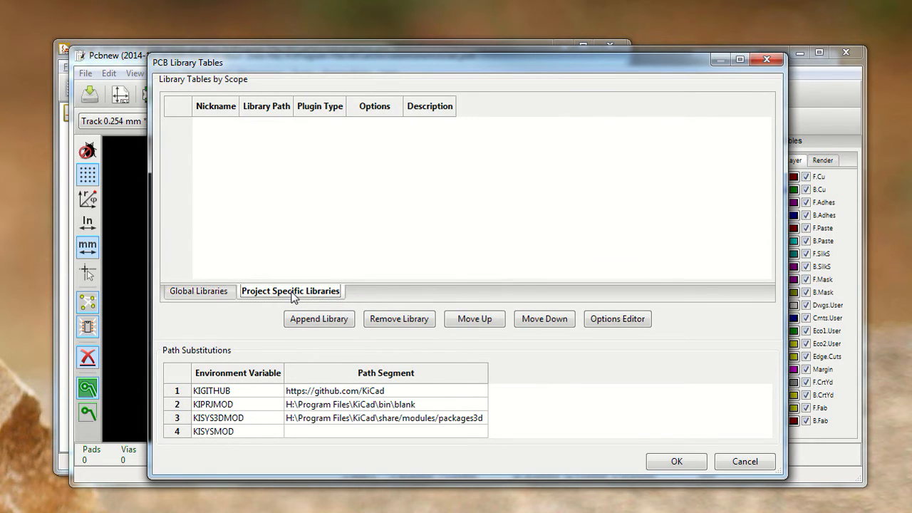
mouse_move(319, 318)
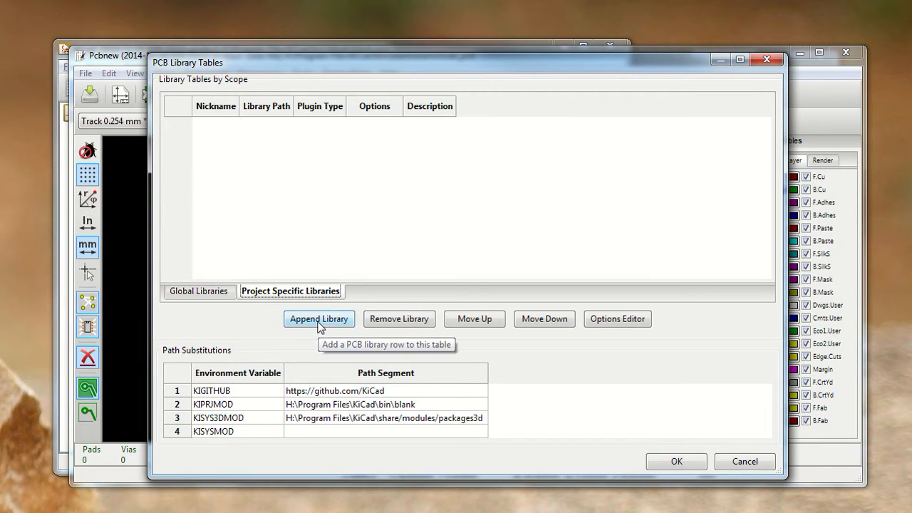
click(318, 318)
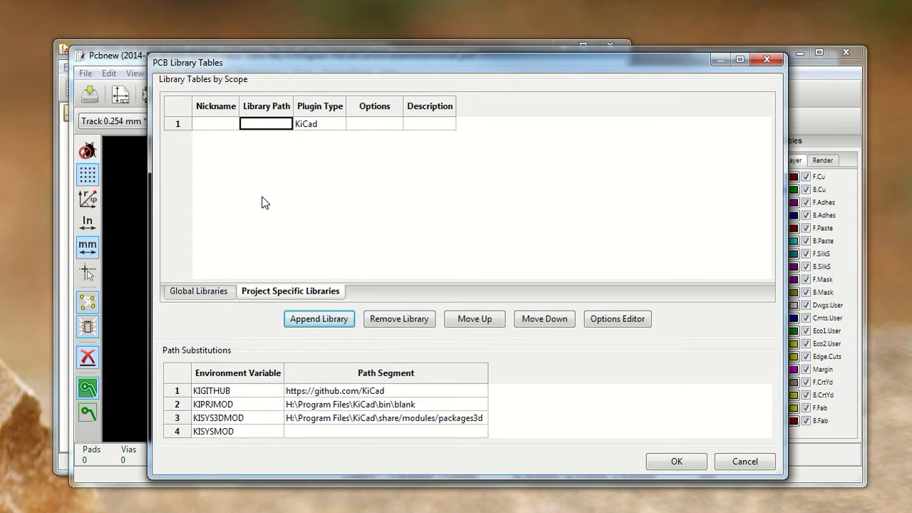
mouse_move(265, 159)
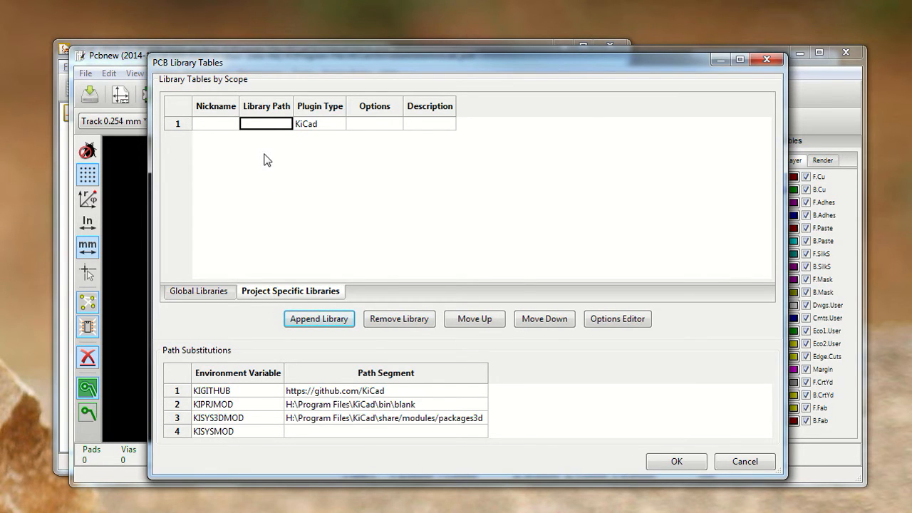
text(https://github.com/tylercrumpton/CrumpPrints.pretty)
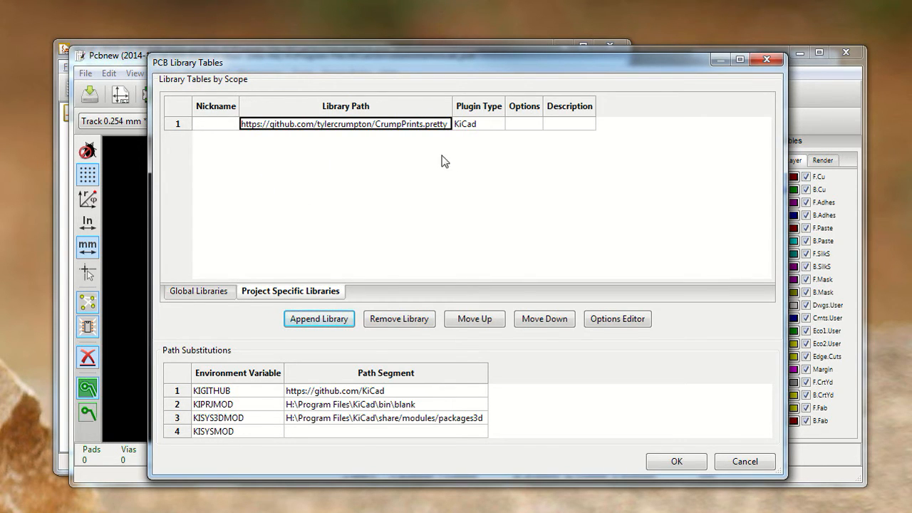
click(215, 124)
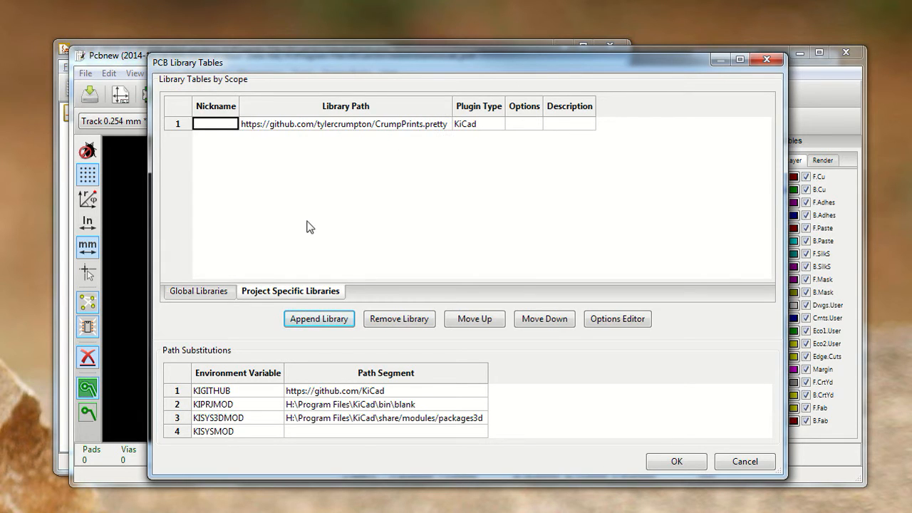
text(CrumpPrints)
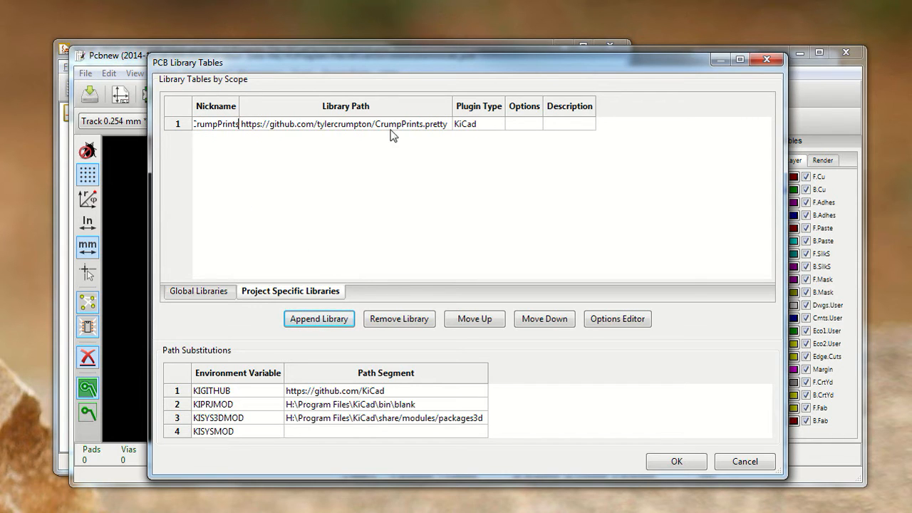
click(477, 123)
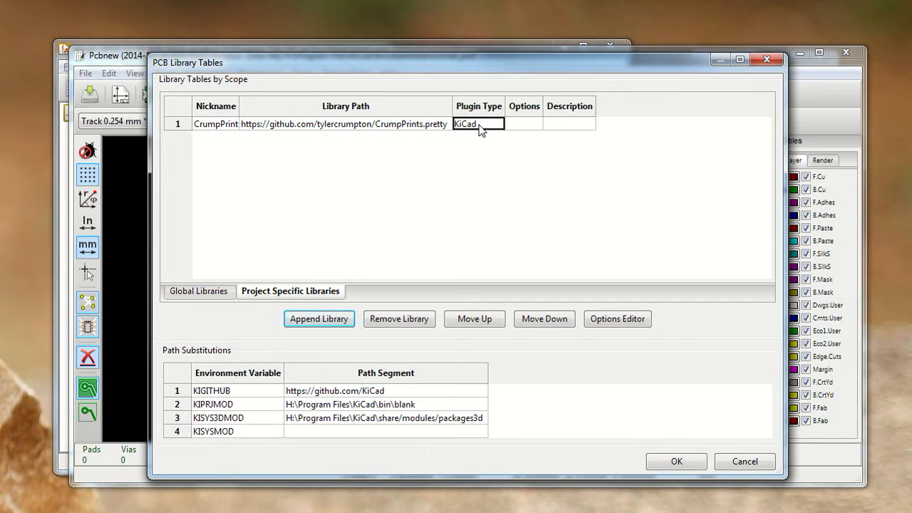
click(497, 123)
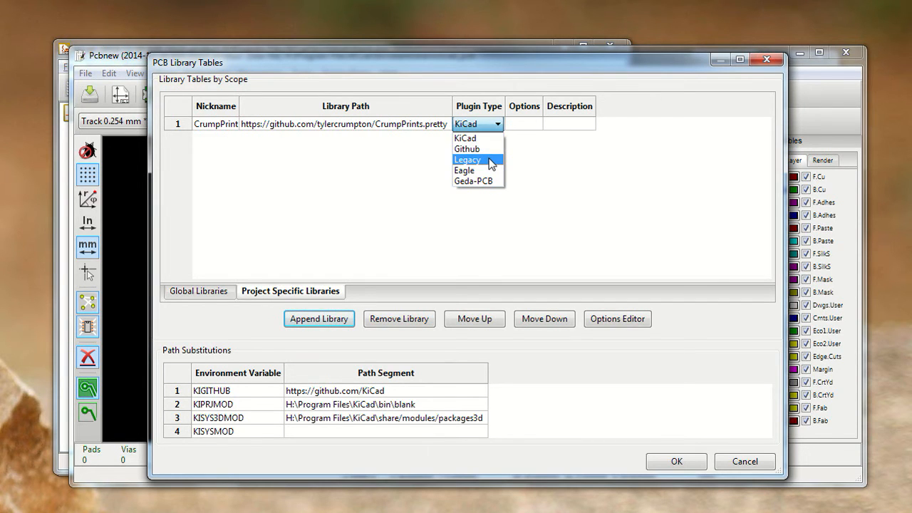
click(467, 149)
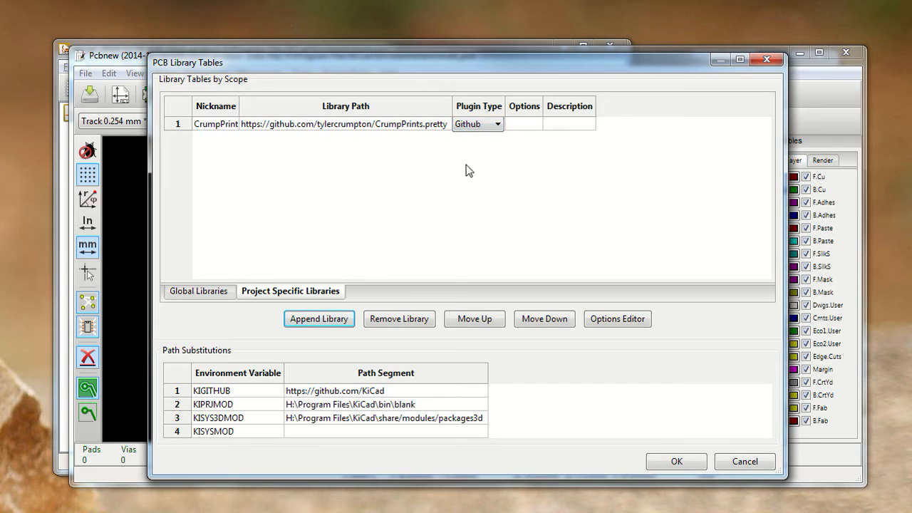
mouse_move(292, 112)
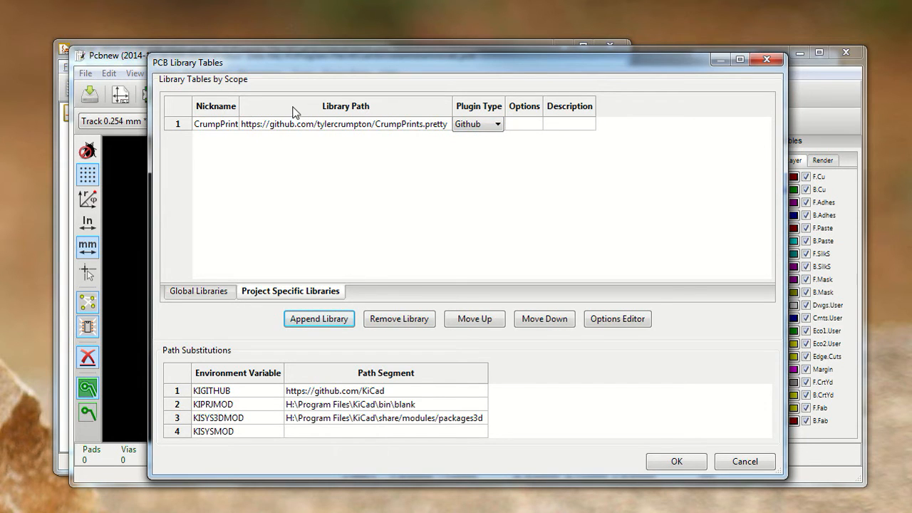
mouse_move(359, 127)
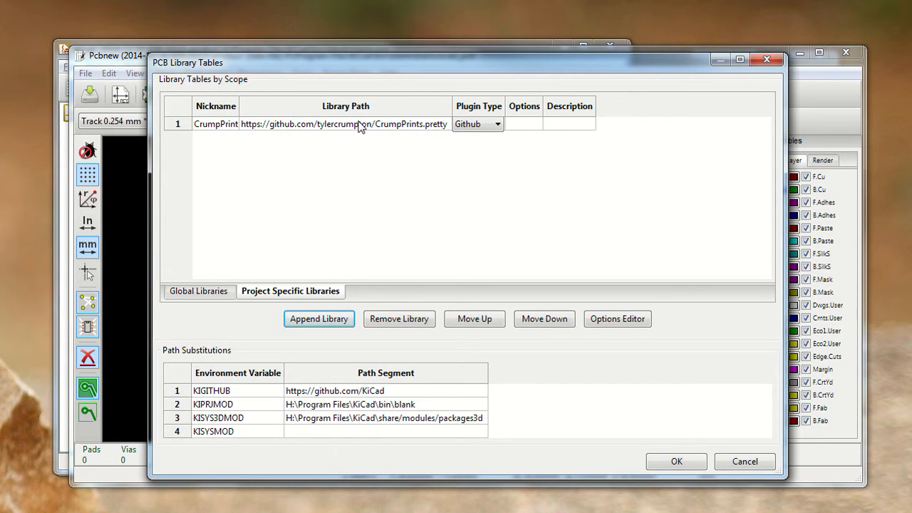
mouse_move(663, 479)
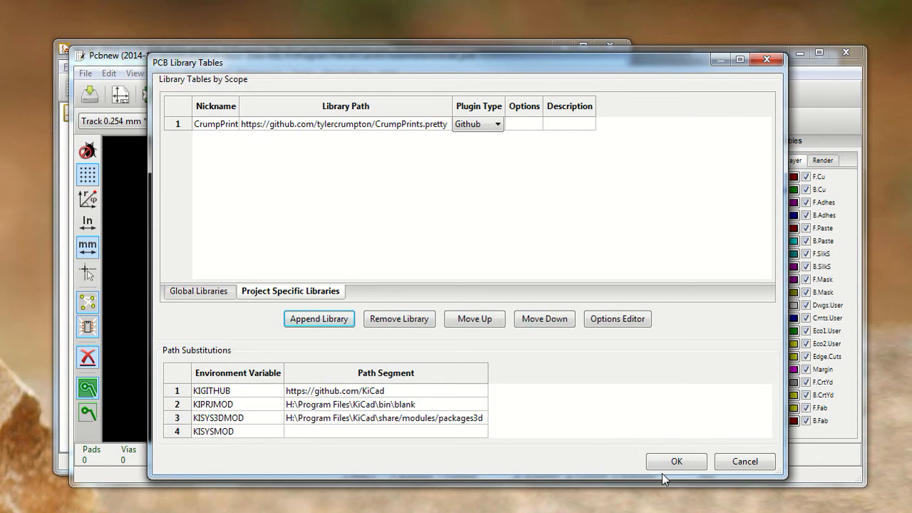
Save the library table and browse the footprint libraries to place a footprint.
click(675, 460)
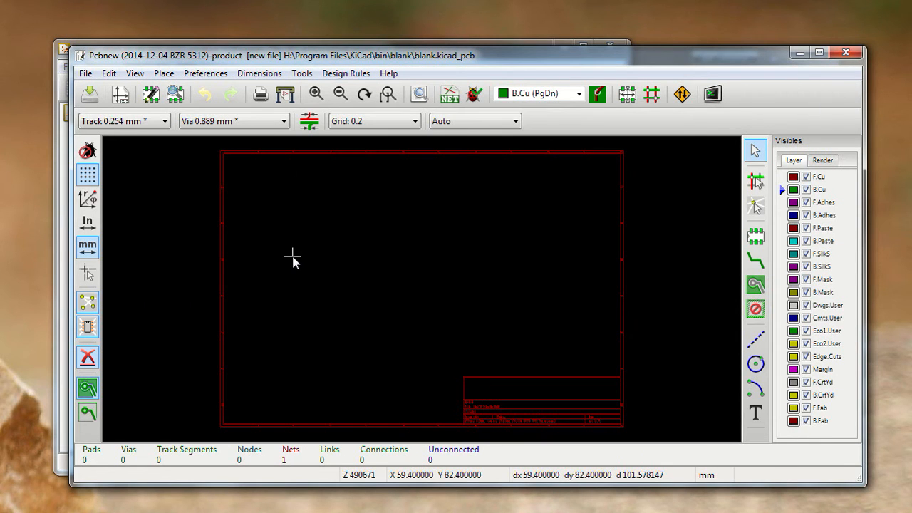
mouse_move(360, 274)
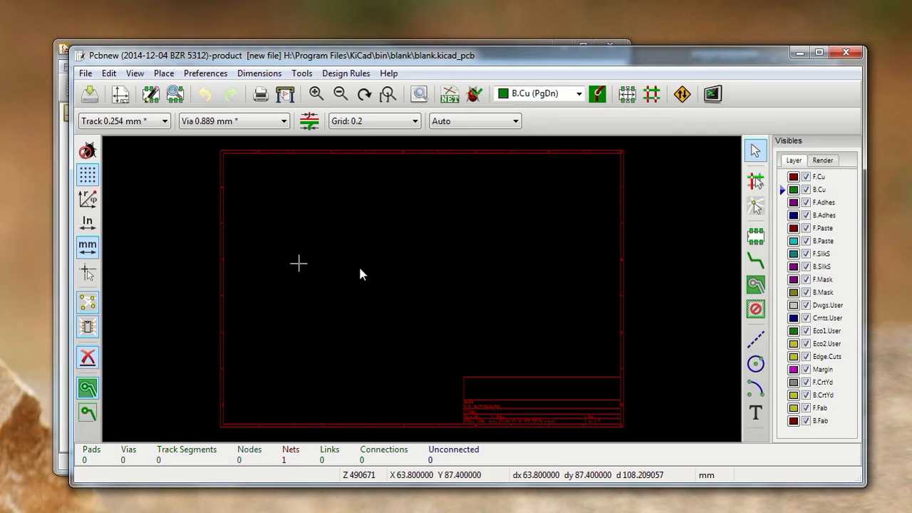
mouse_move(755, 237)
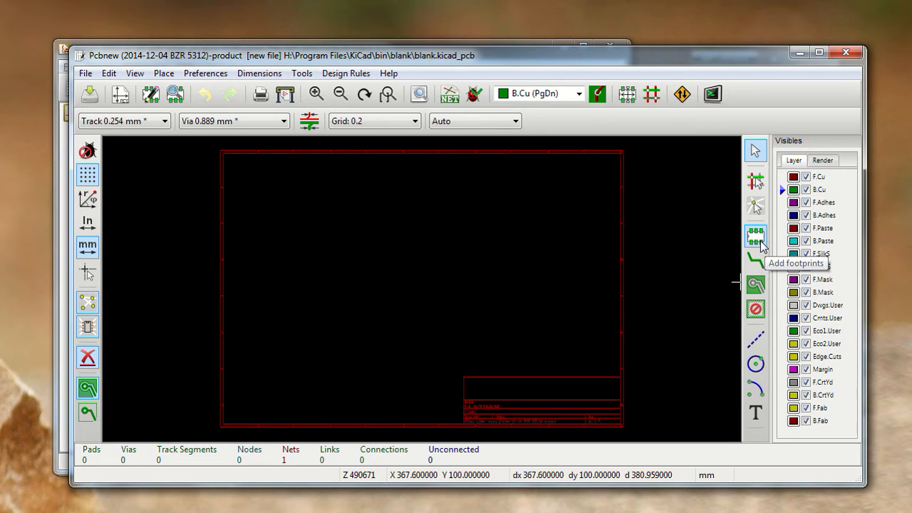
click(755, 236)
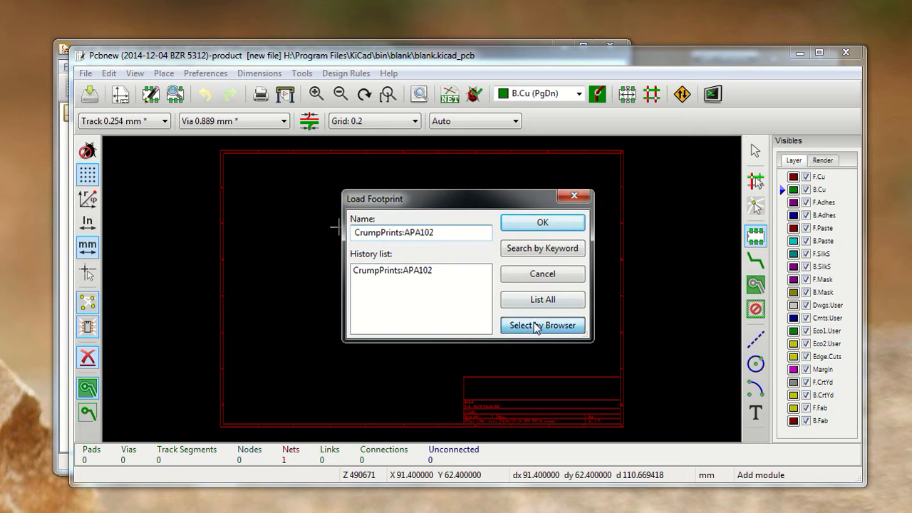
click(542, 325)
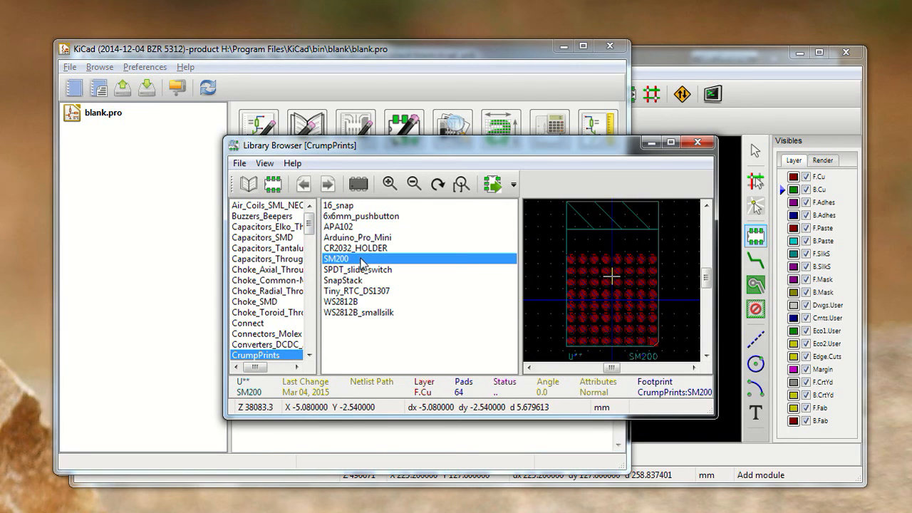
Preview 16_snap, SM200 and WS2812B_smallsilk, then choose CrumpPrints APA102.
click(339, 205)
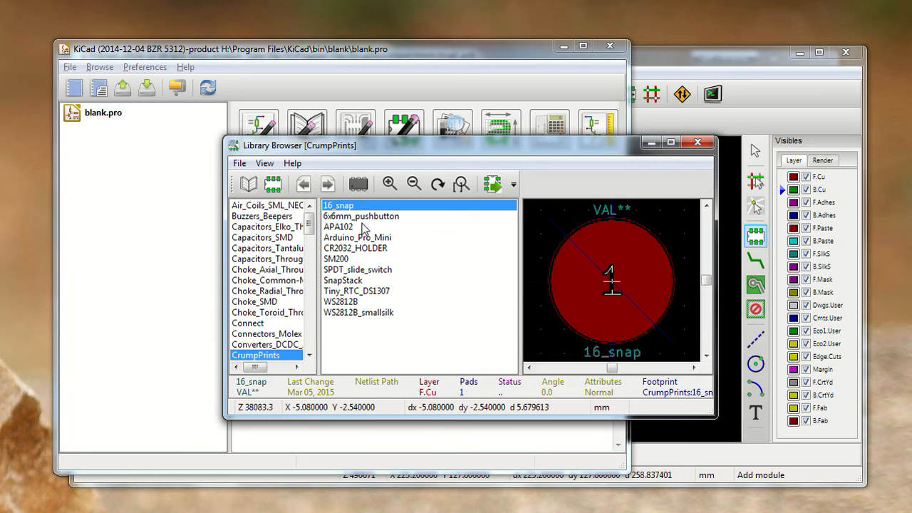
click(336, 257)
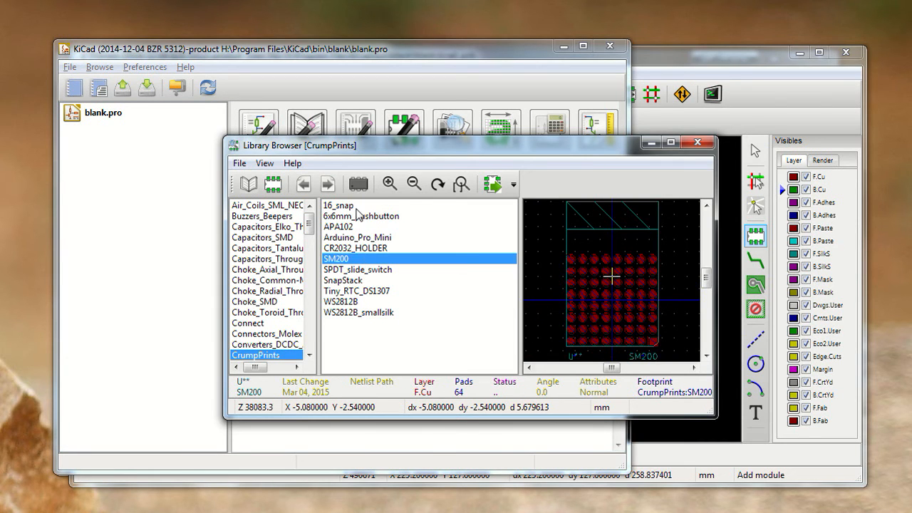
click(358, 312)
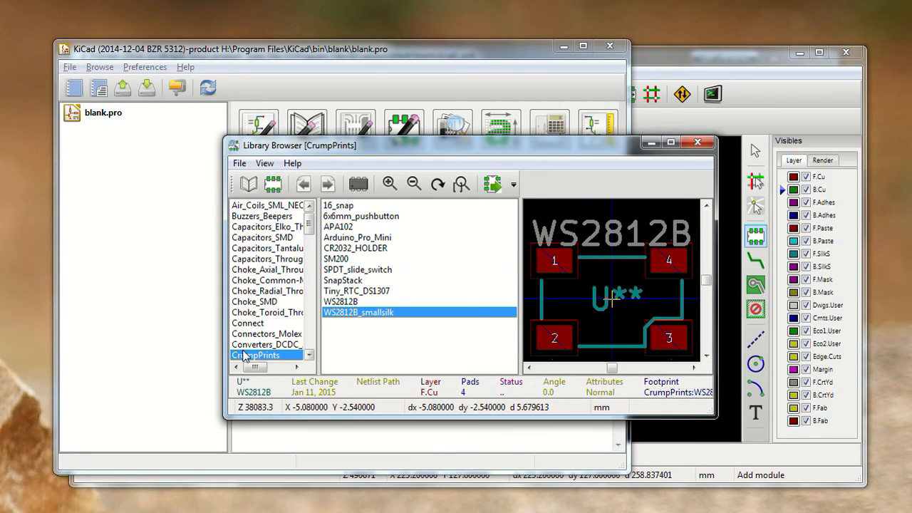
mouse_move(400, 273)
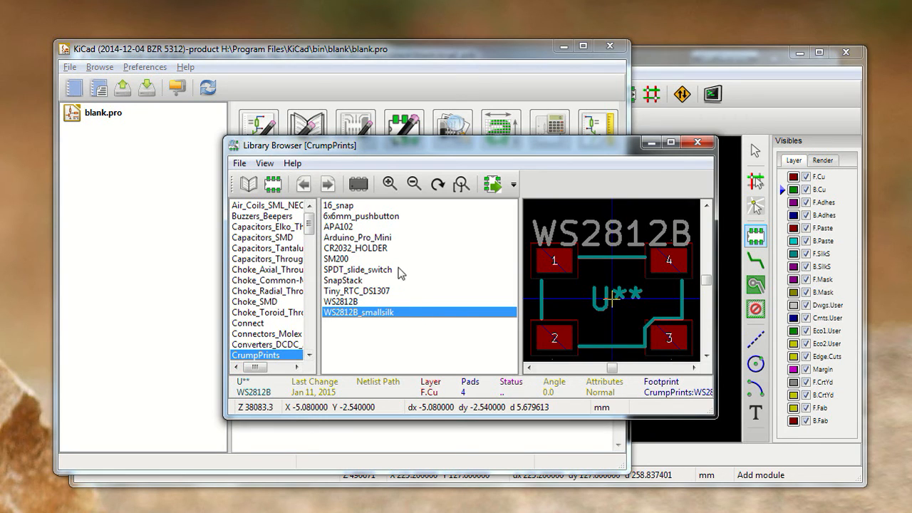
mouse_move(365, 248)
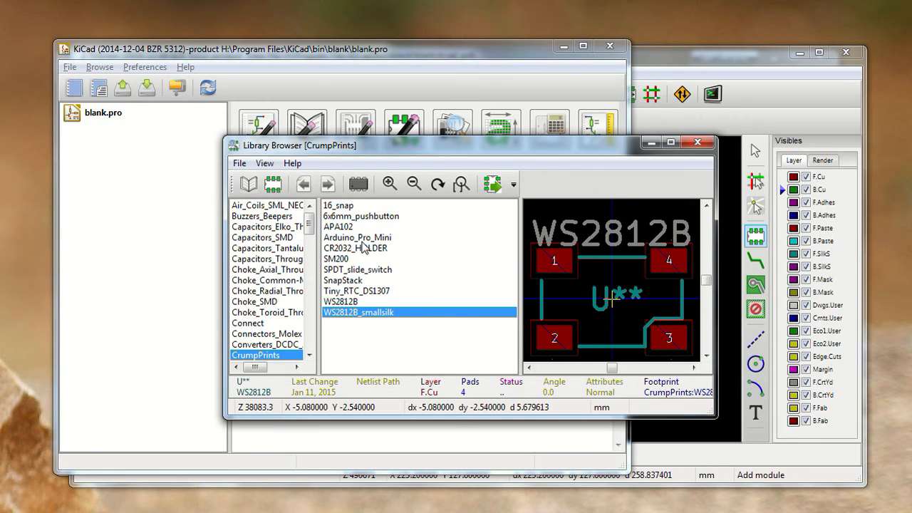
click(337, 227)
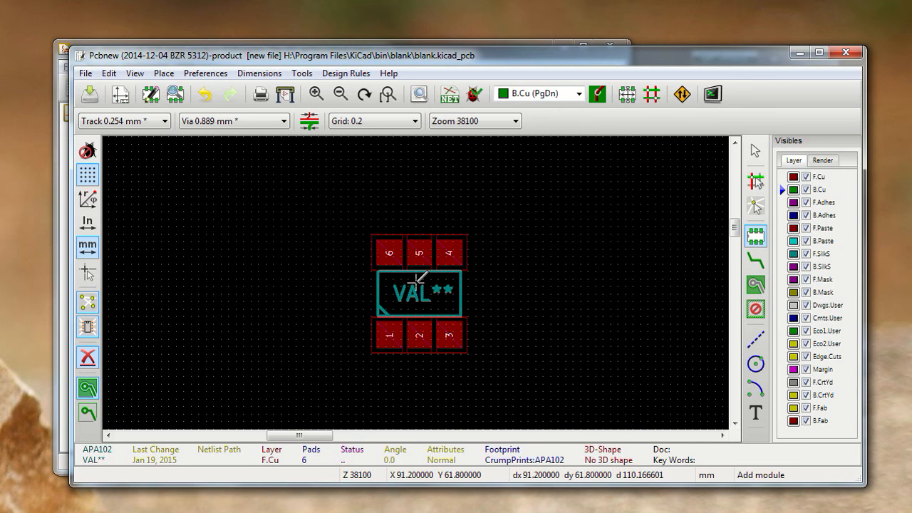
mouse_move(434, 349)
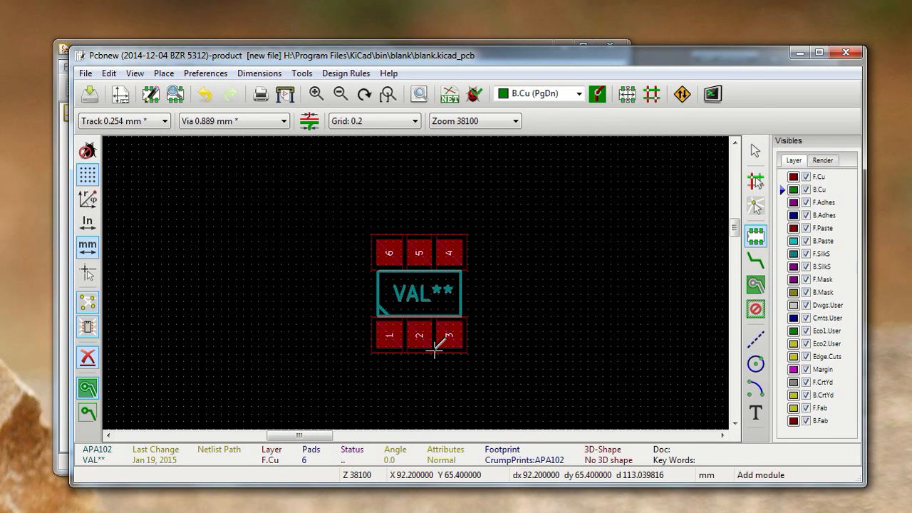
Zoom out to view the placed six-pad APA102 footprint.
scroll(down, 3)
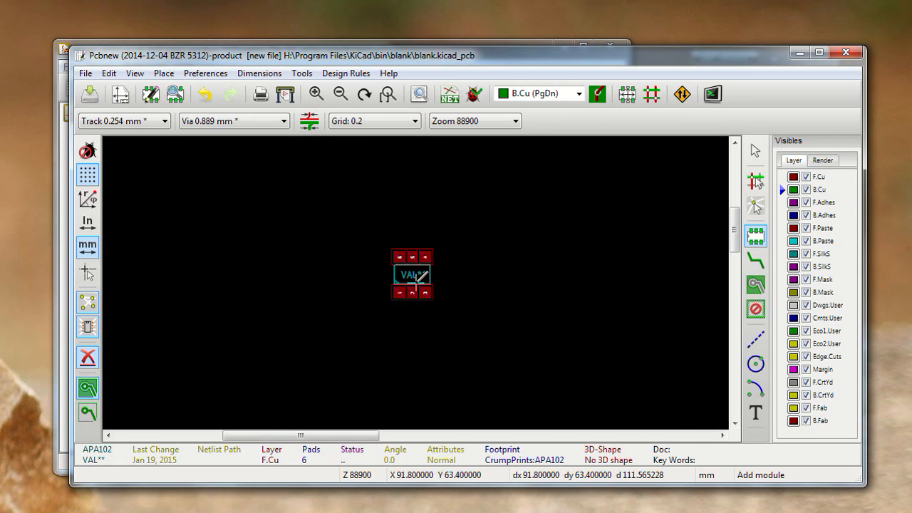